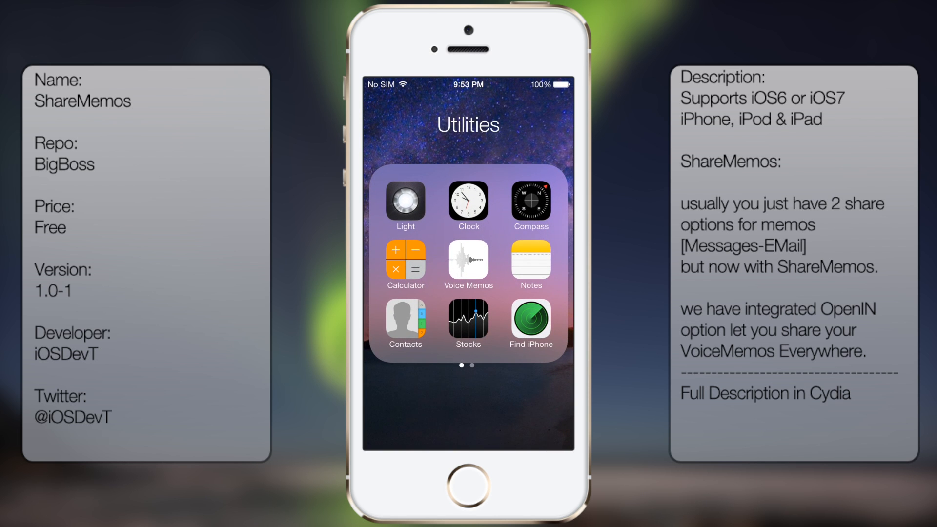
Start a new recording in Voice Memos from the Utilities folder.
click(467, 261)
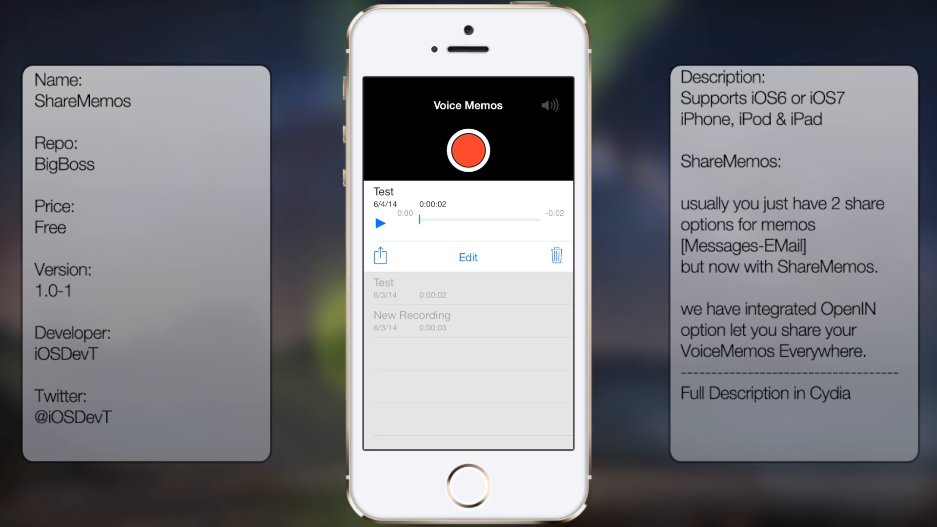
click(467, 150)
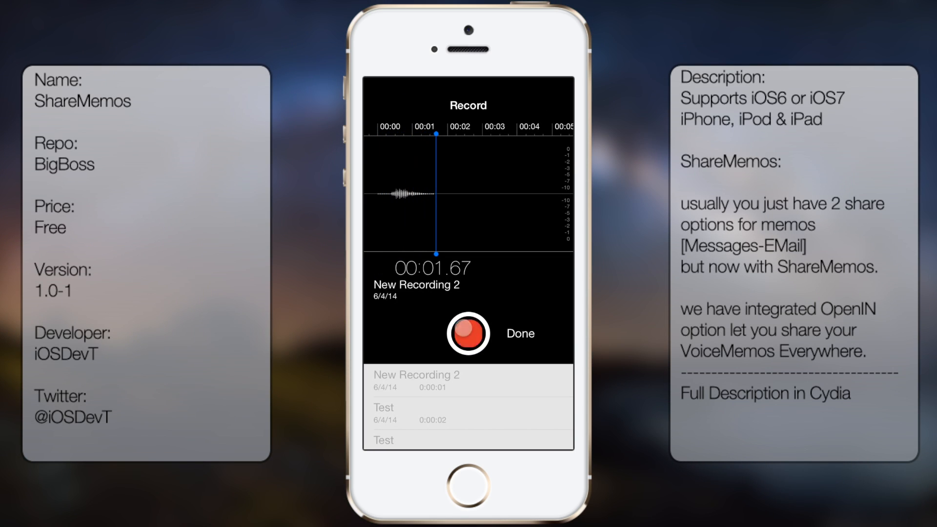
Finish the recording and save it under the name 'Test 2'.
click(519, 334)
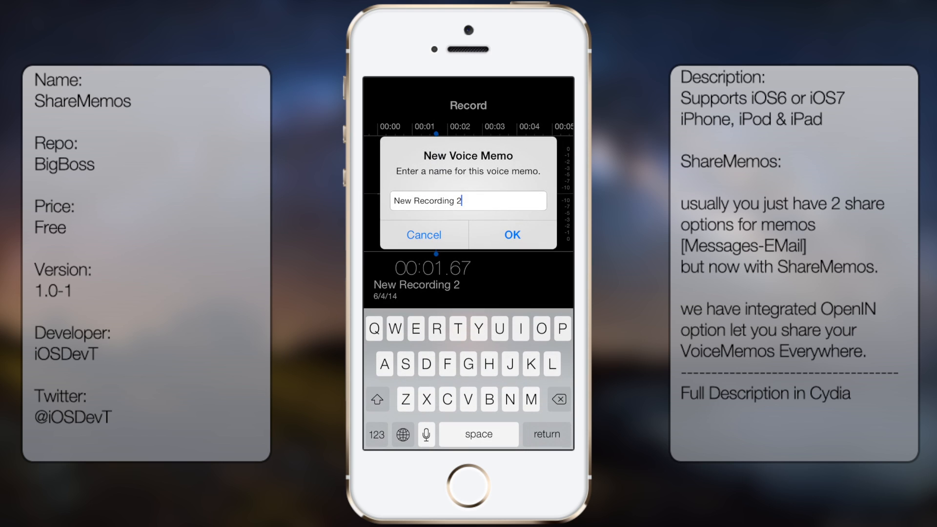
click(557, 398)
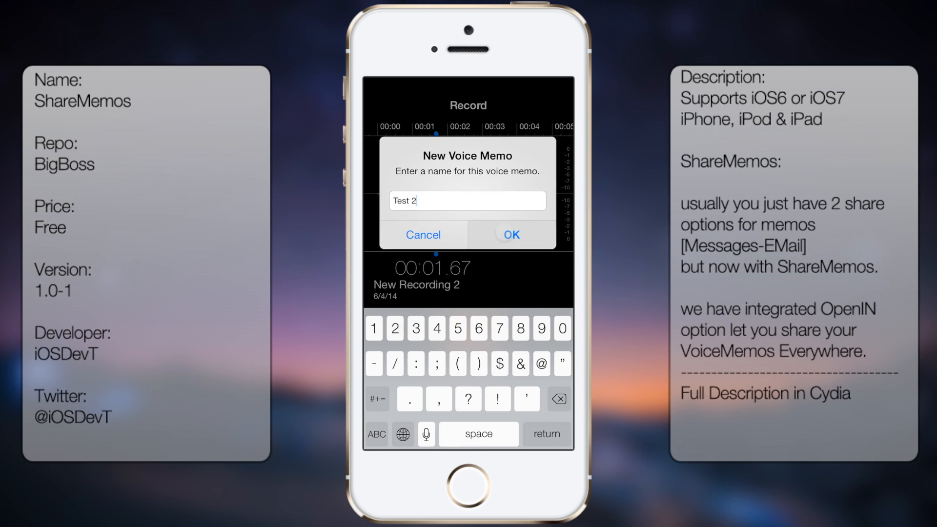
click(509, 234)
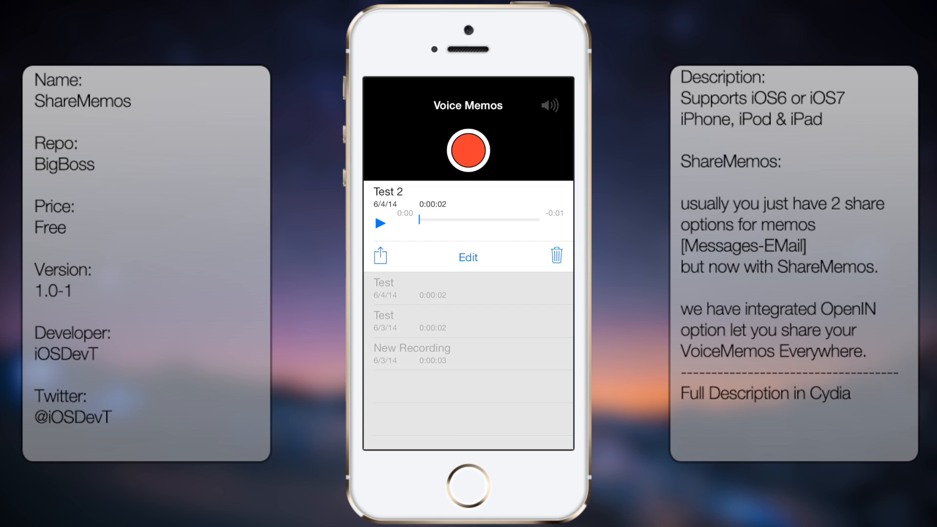
click(379, 254)
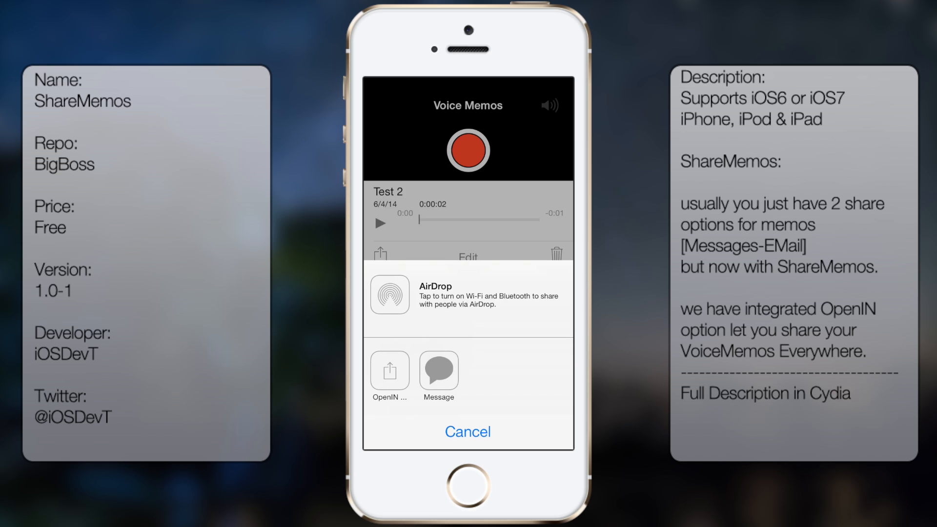
click(467, 431)
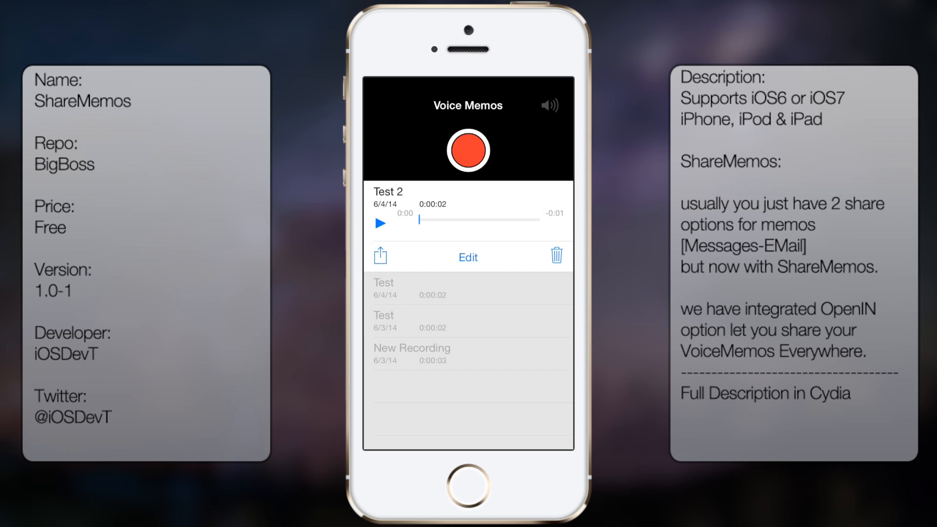
click(379, 255)
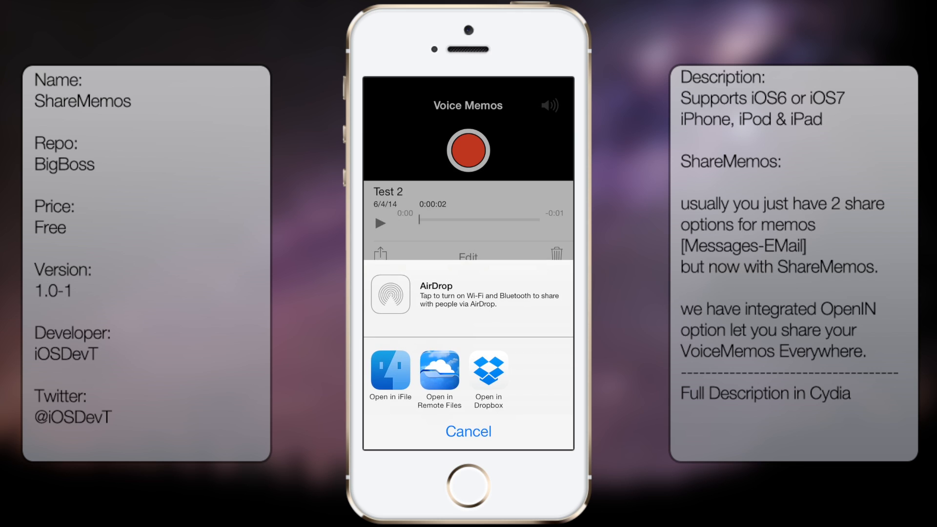
click(467, 431)
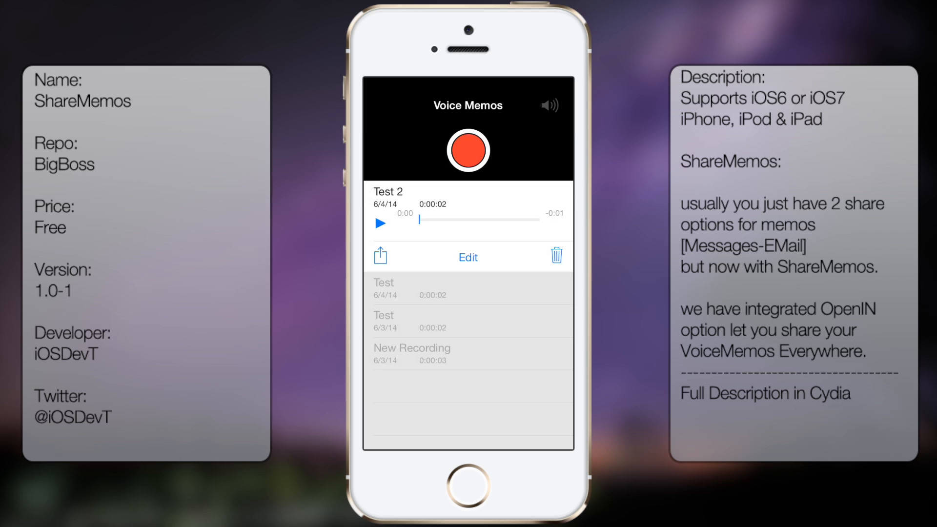
click(468, 485)
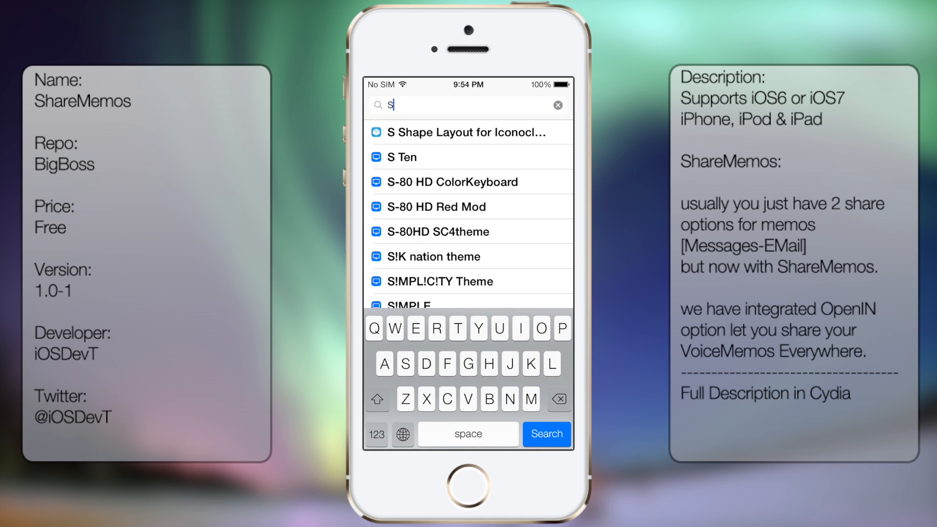
Search Cydia for 'Sharem' and view the ShareMemos package details.
text(harem)
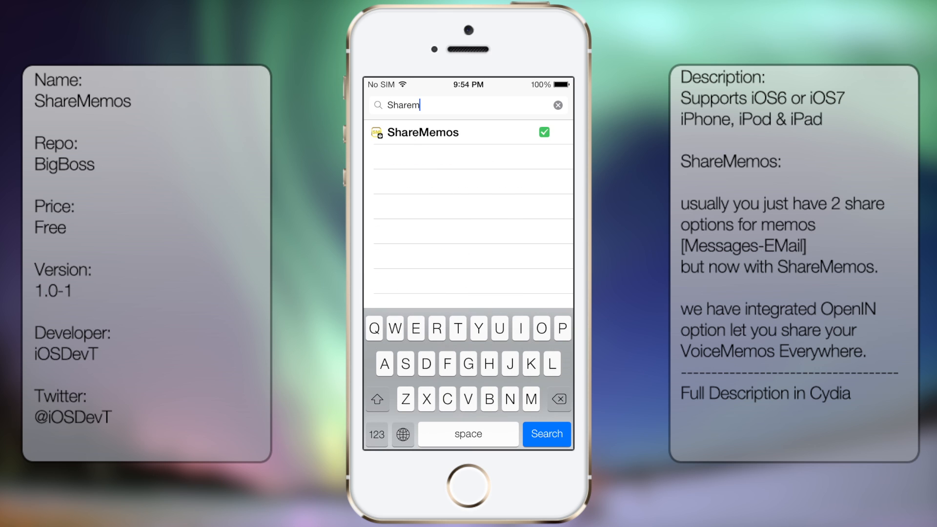
click(422, 132)
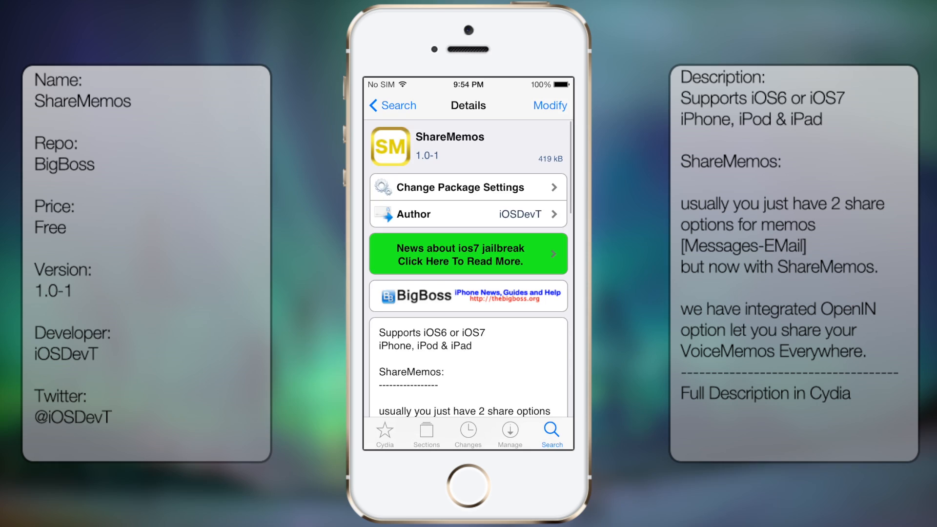
scroll(down, 3)
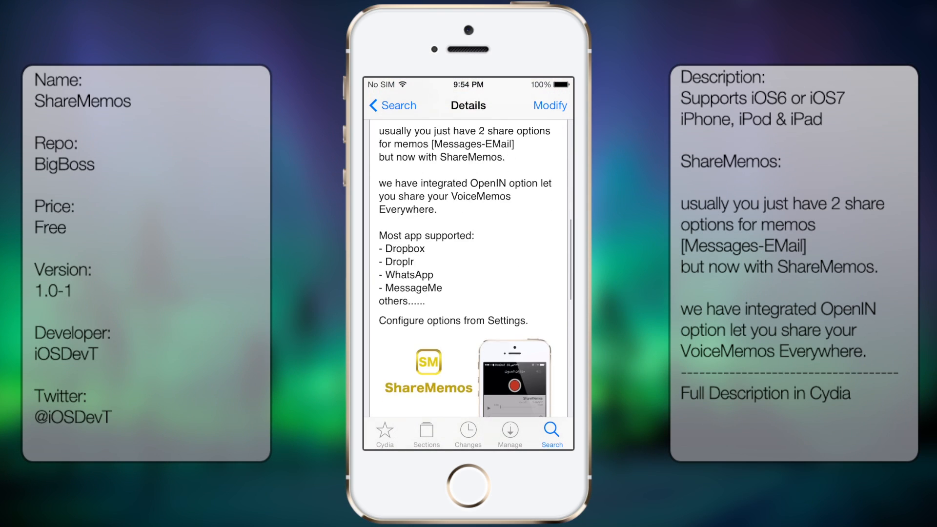
scroll(down, 3)
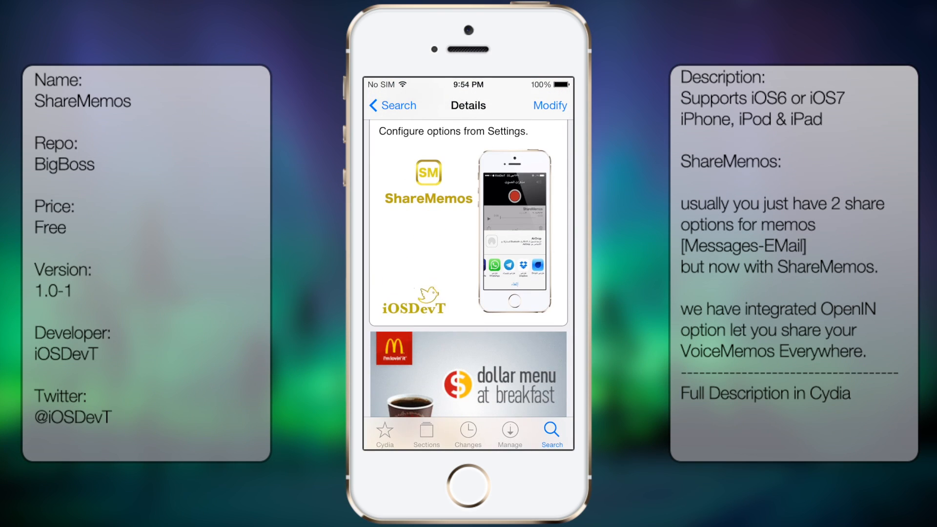